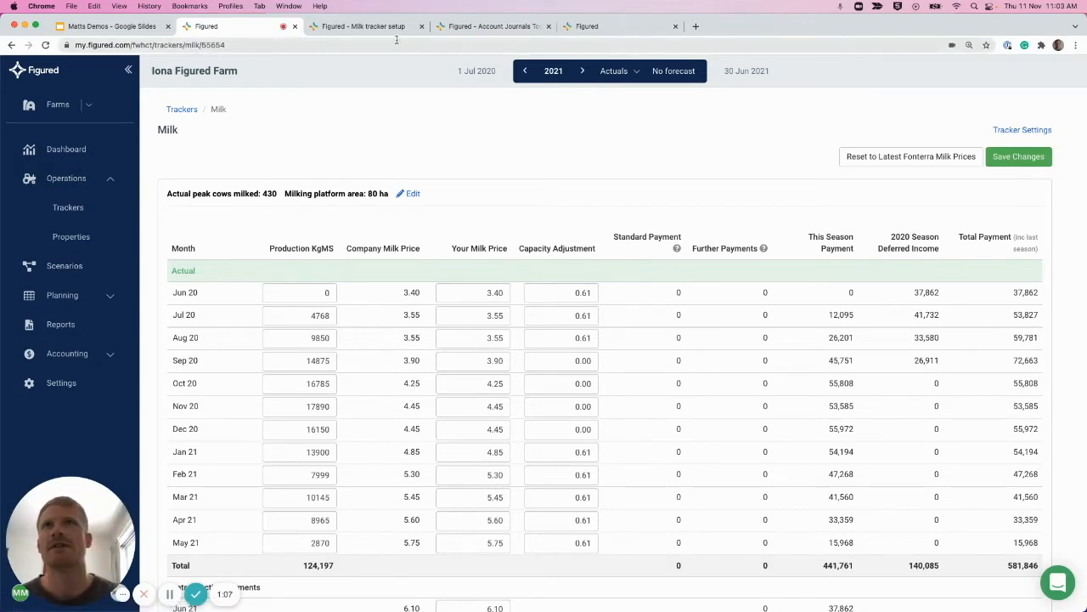
Switch to the milk tracker setup to review the Xero sales-invoice option.
click(1022, 129)
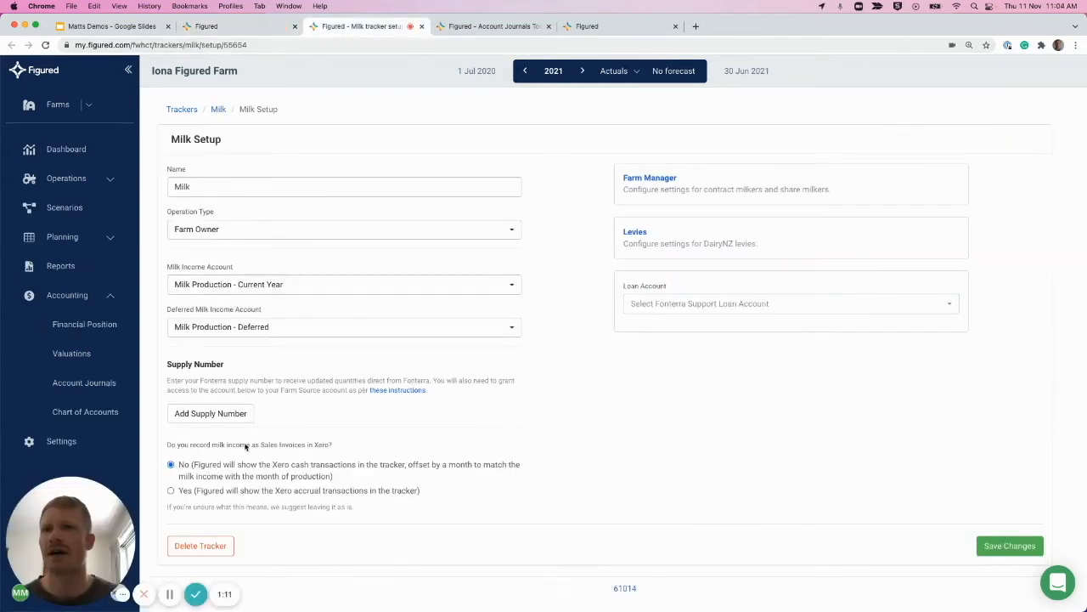
mouse_move(269, 433)
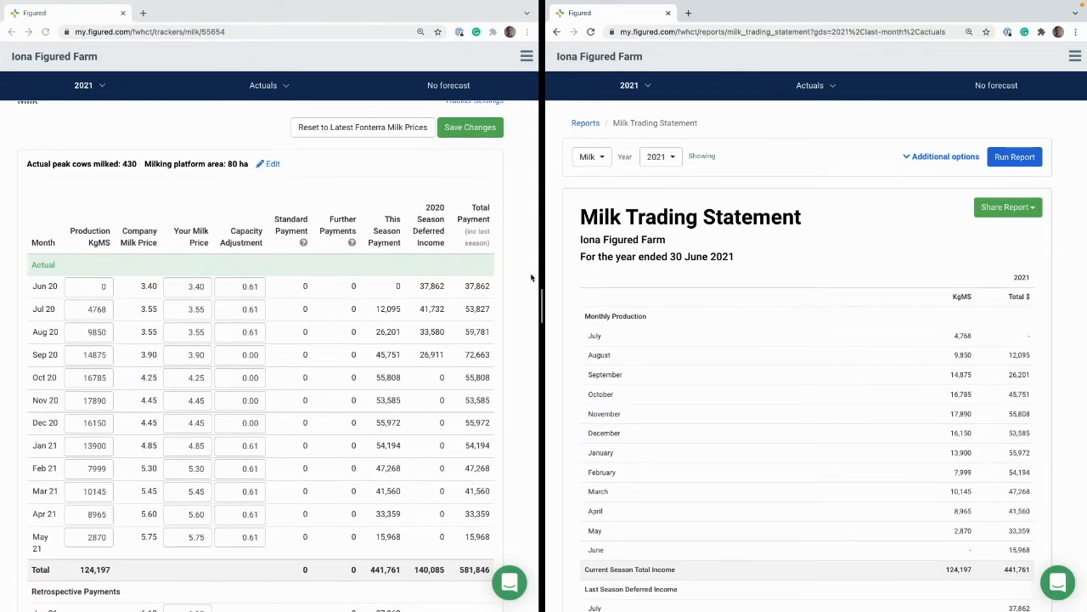
mouse_move(720, 339)
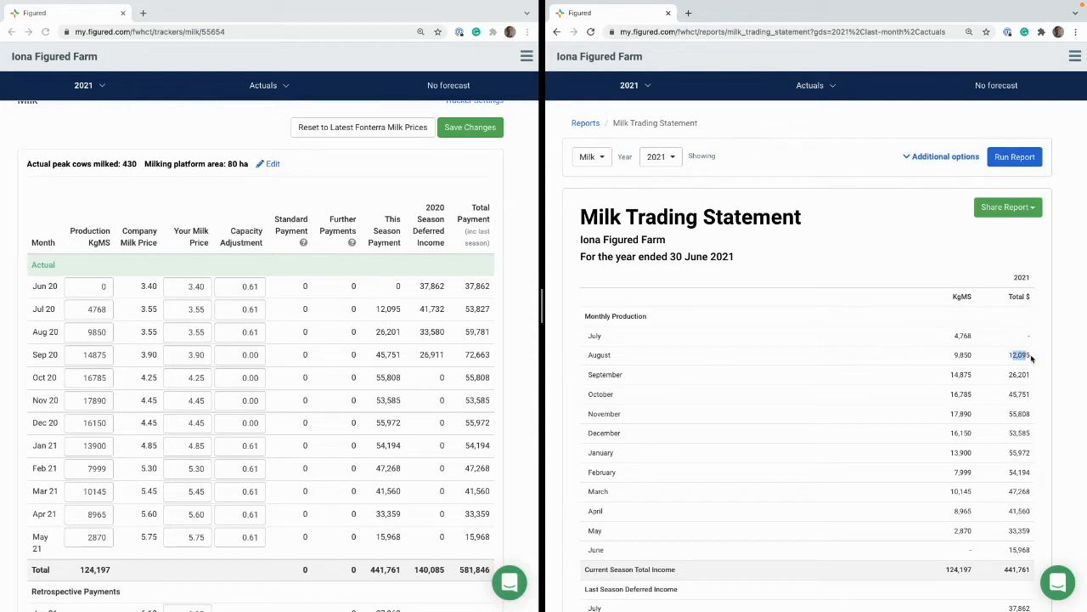
mouse_move(966, 354)
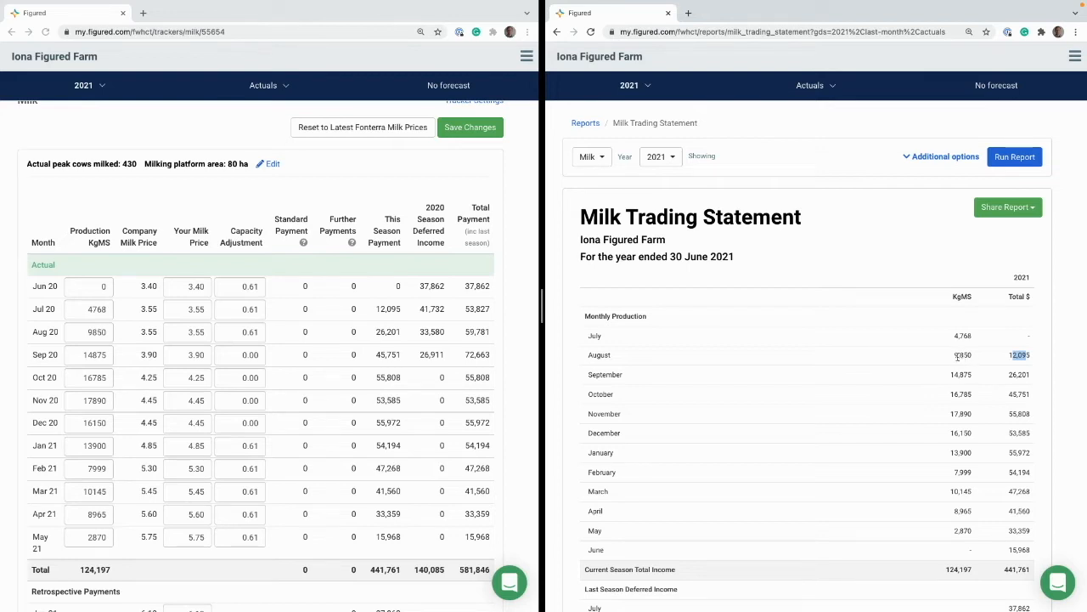
mouse_move(405, 286)
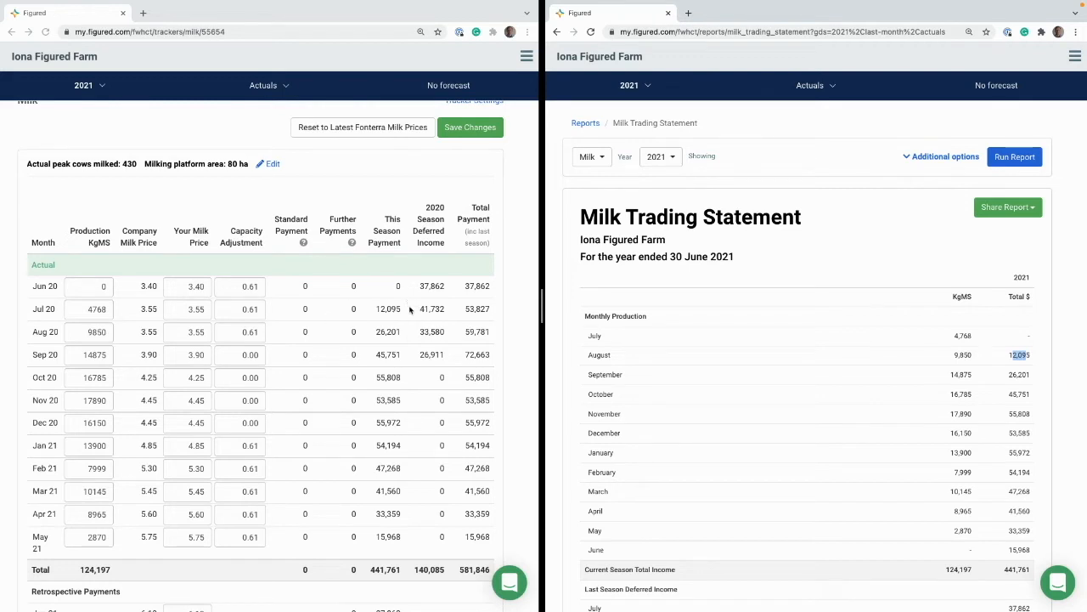
mouse_move(385, 314)
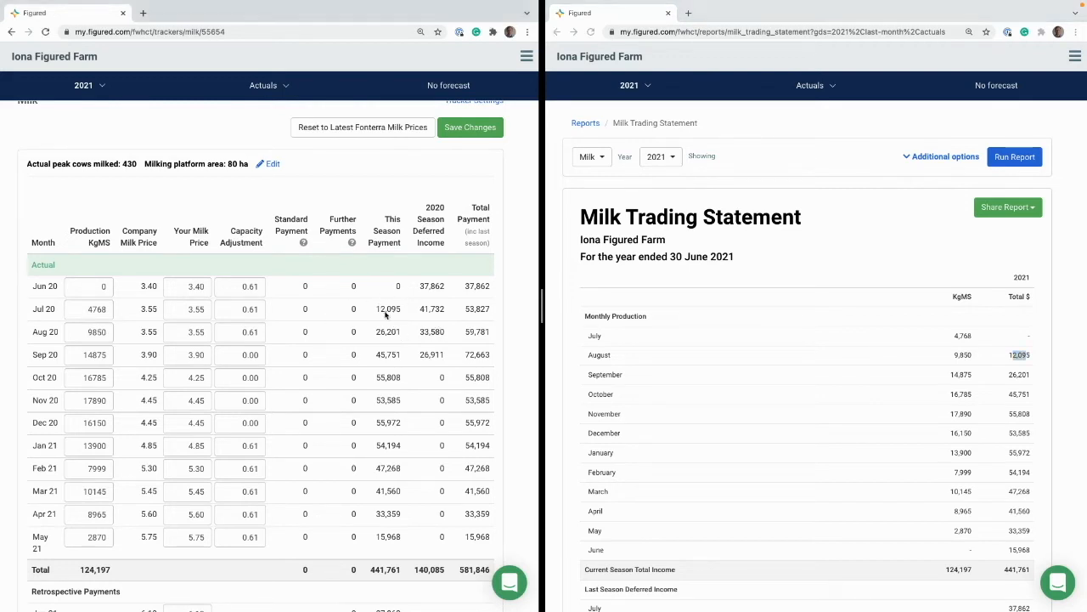
Mark the Jul 20 payment of 12,095 for comparison with August's statement total.
click(388, 308)
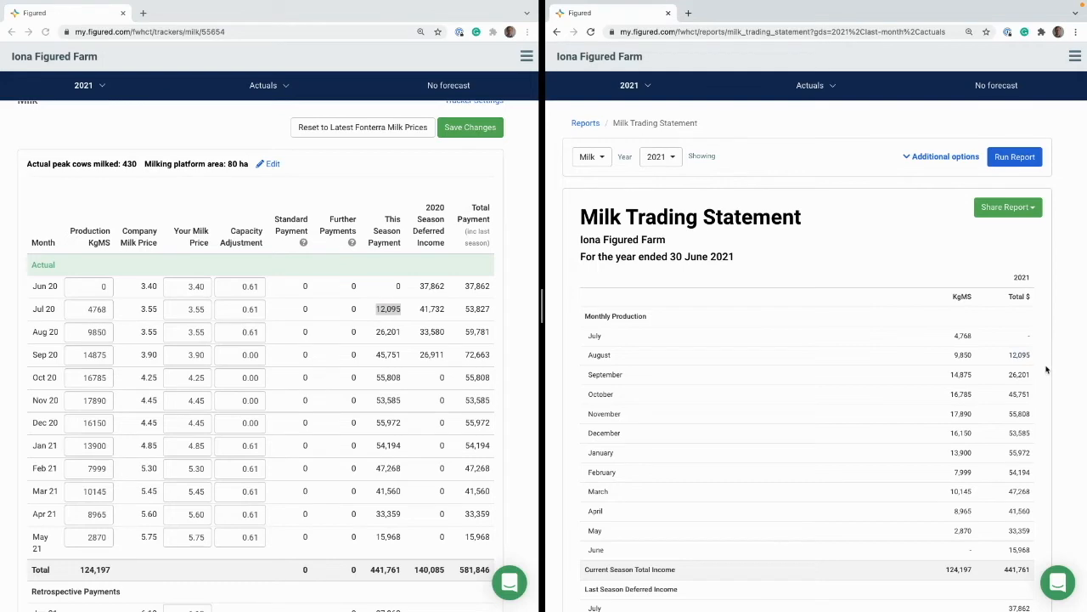
mouse_move(1039, 337)
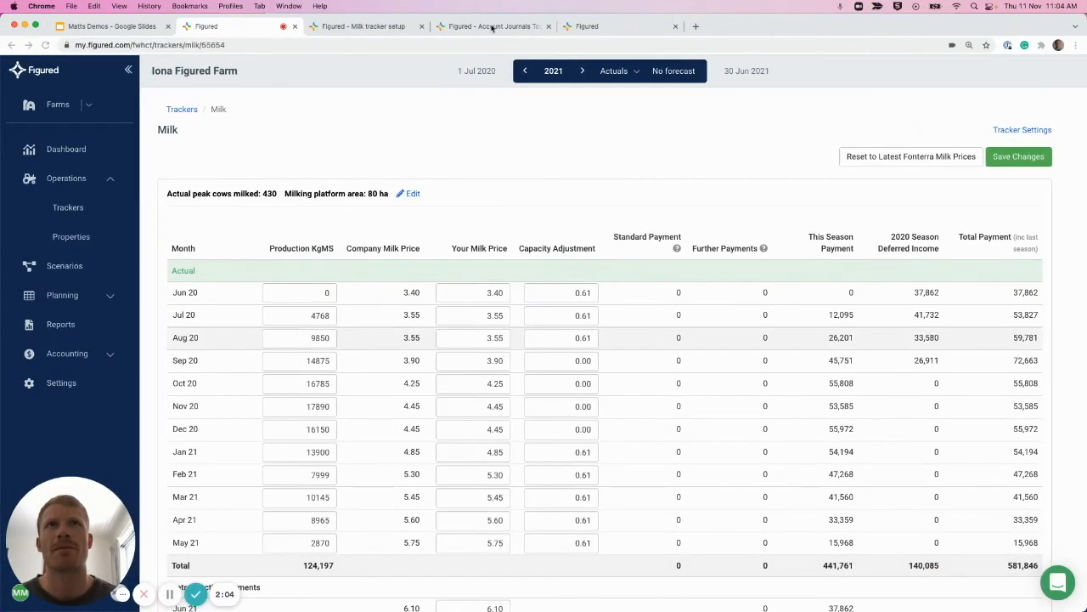
Load 2021 accrual balances for Milk Production - Current Year in Account Journals.
click(491, 26)
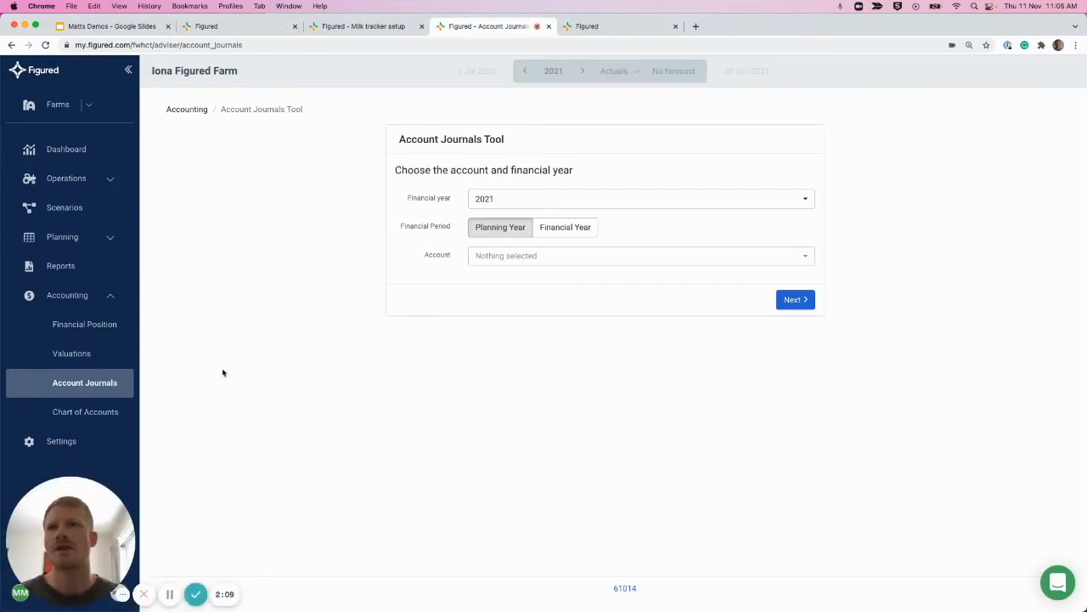
mouse_move(117, 383)
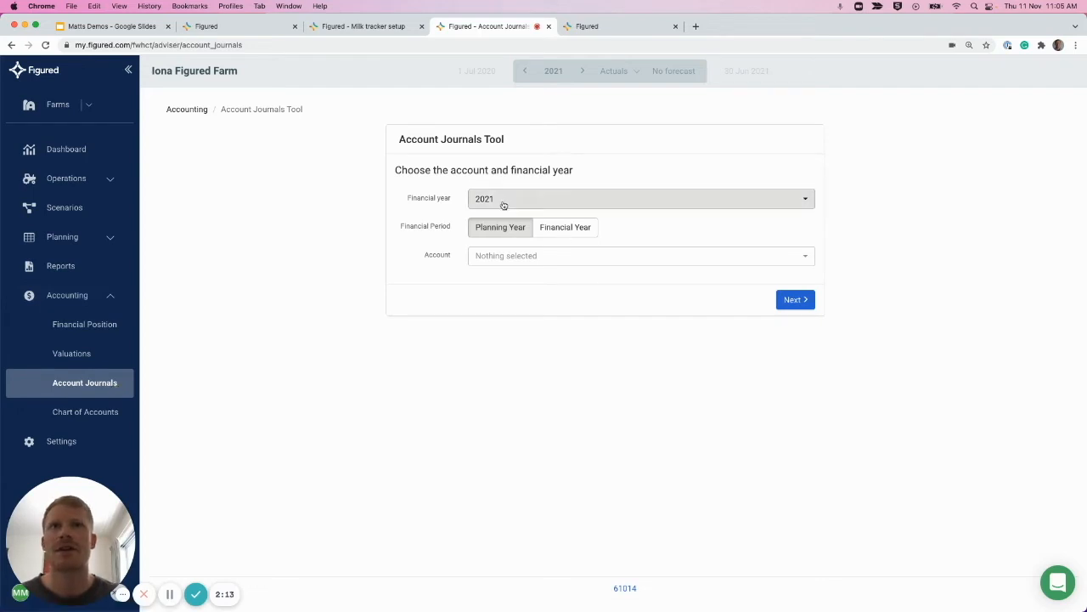
click(641, 255)
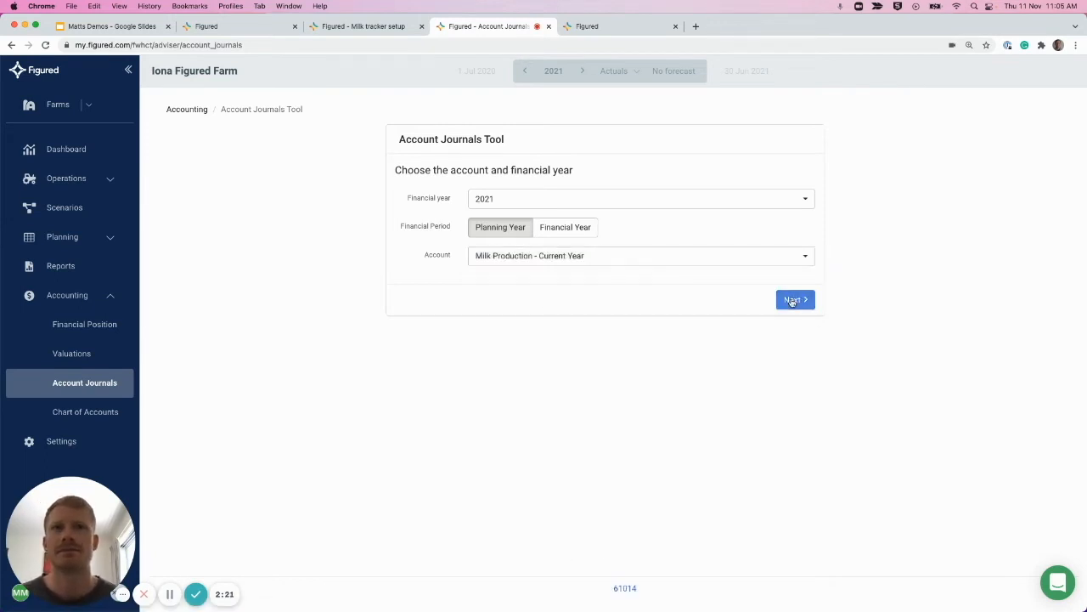
click(794, 299)
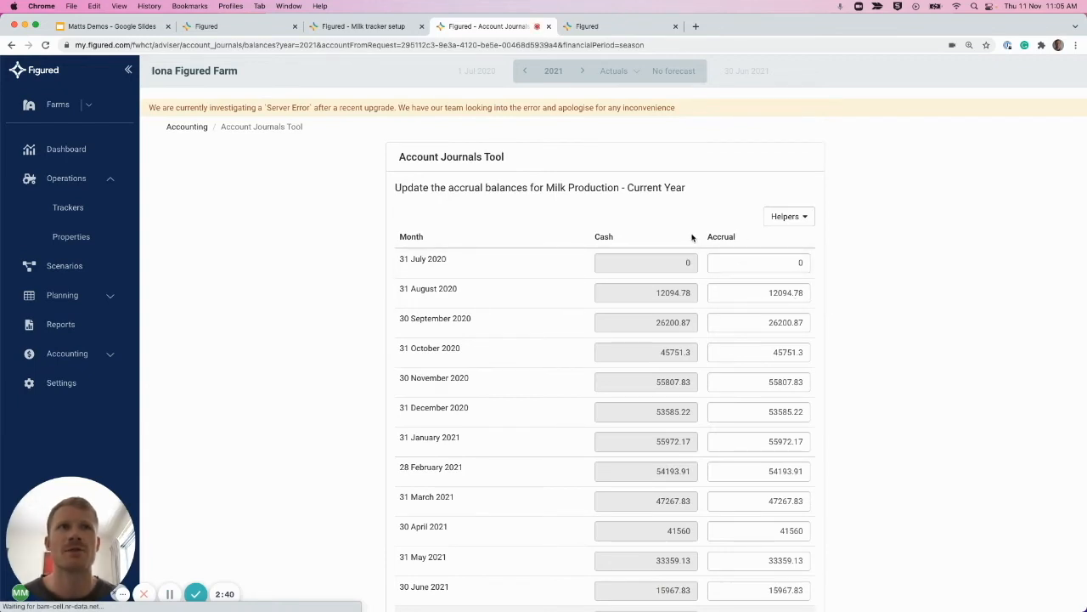
Apply the 'One month before cash' helper to all accruals and continue to confirmation.
click(787, 216)
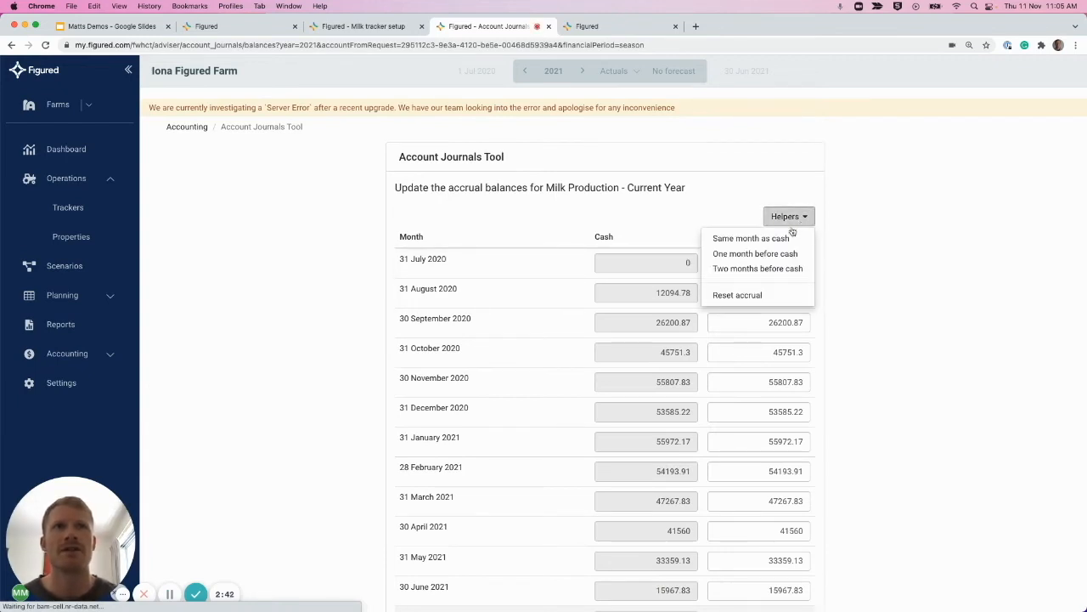
click(755, 253)
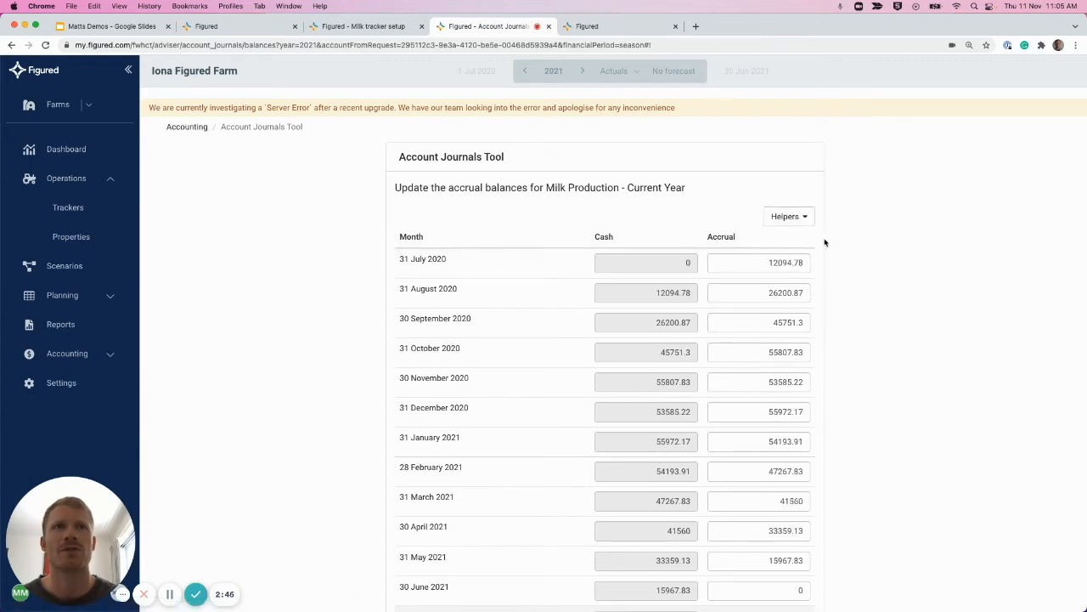
scroll(down, 3)
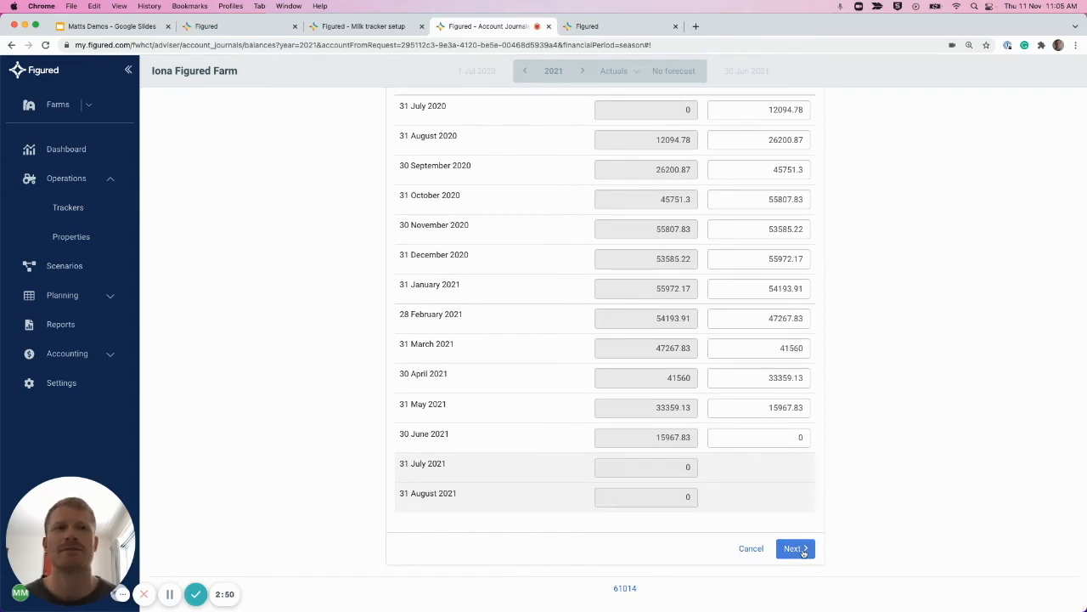
click(792, 548)
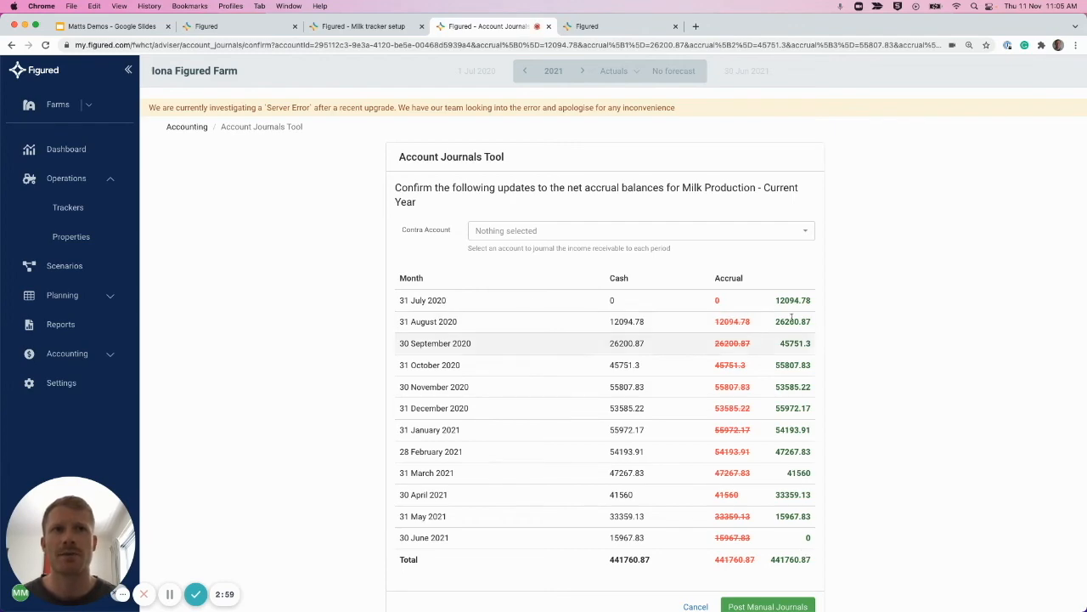
Choose Accounts Receivable as contra account and post the manual journals.
click(638, 230)
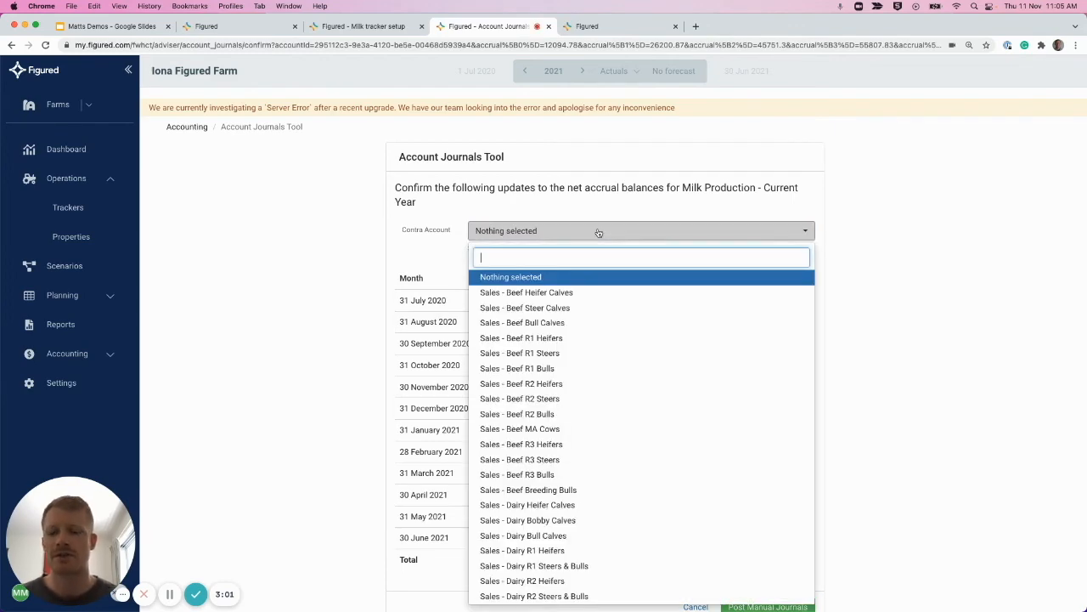
text(accounts Receivable)
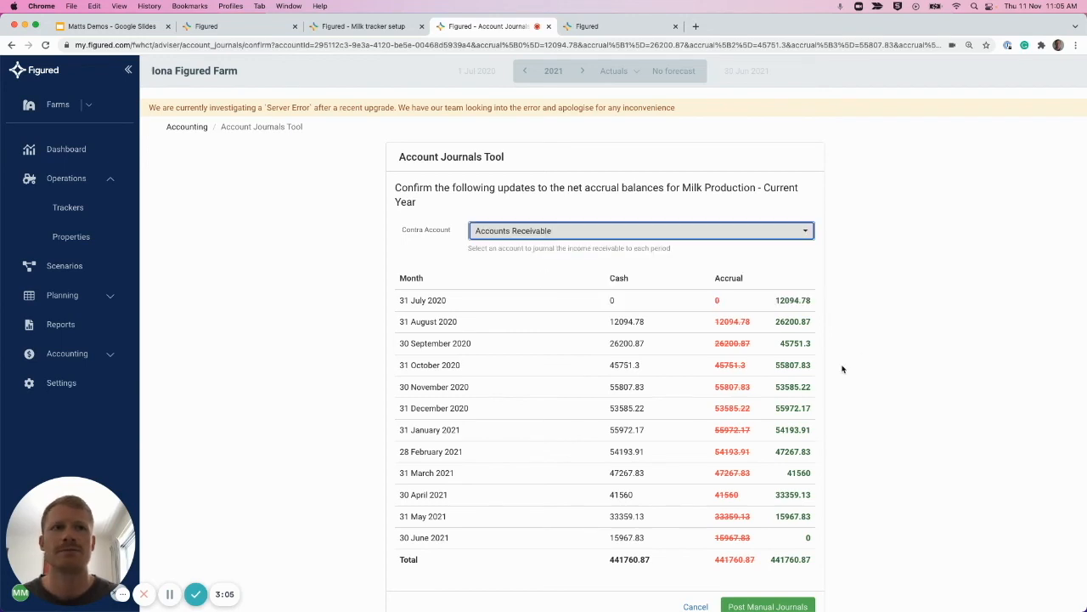
scroll(down, 3)
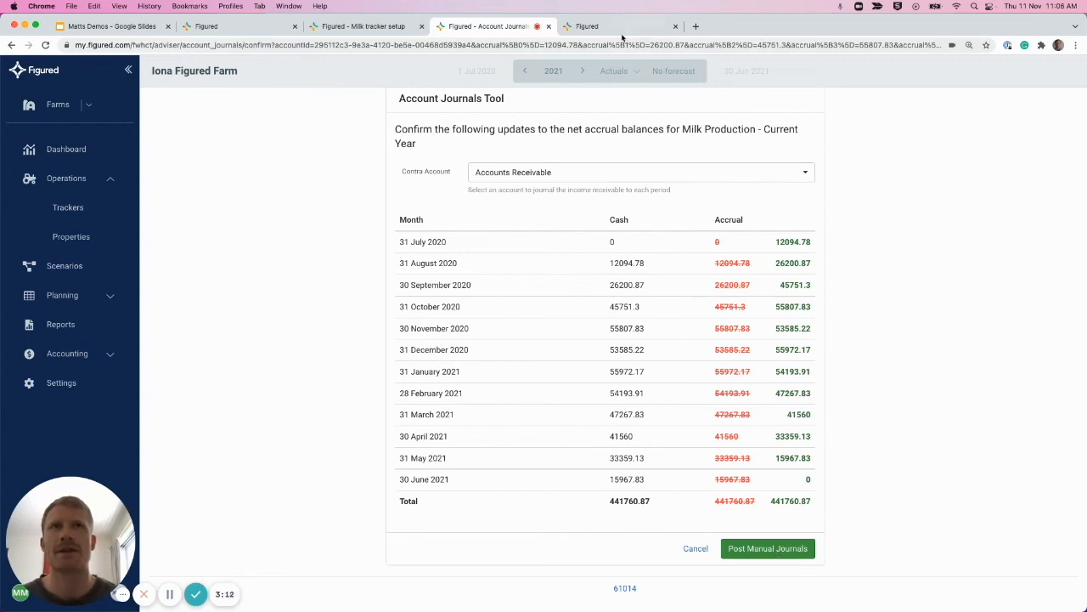
click(767, 547)
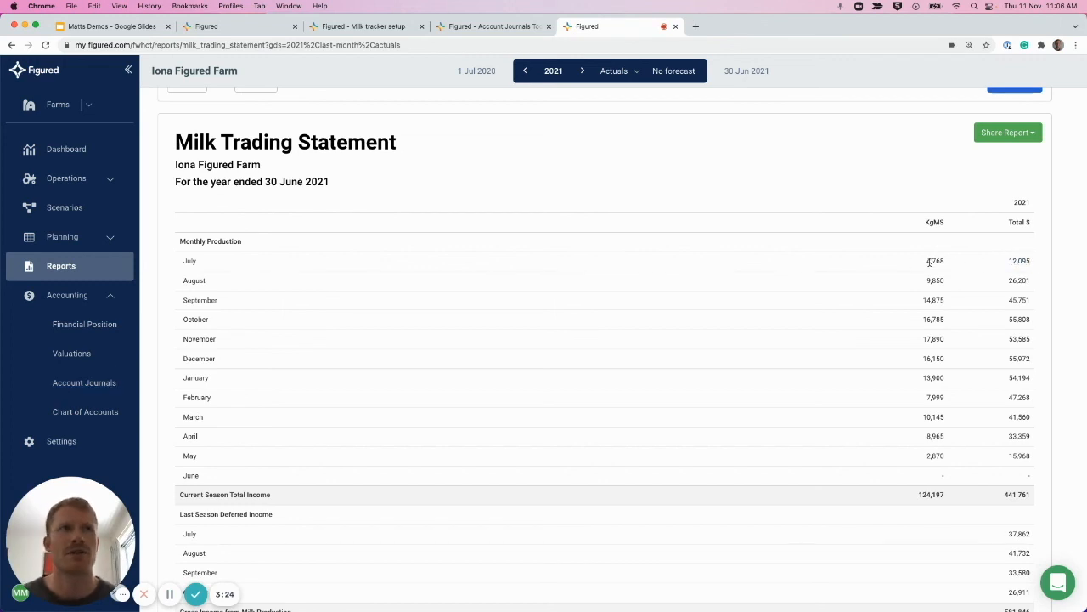
mouse_move(886, 268)
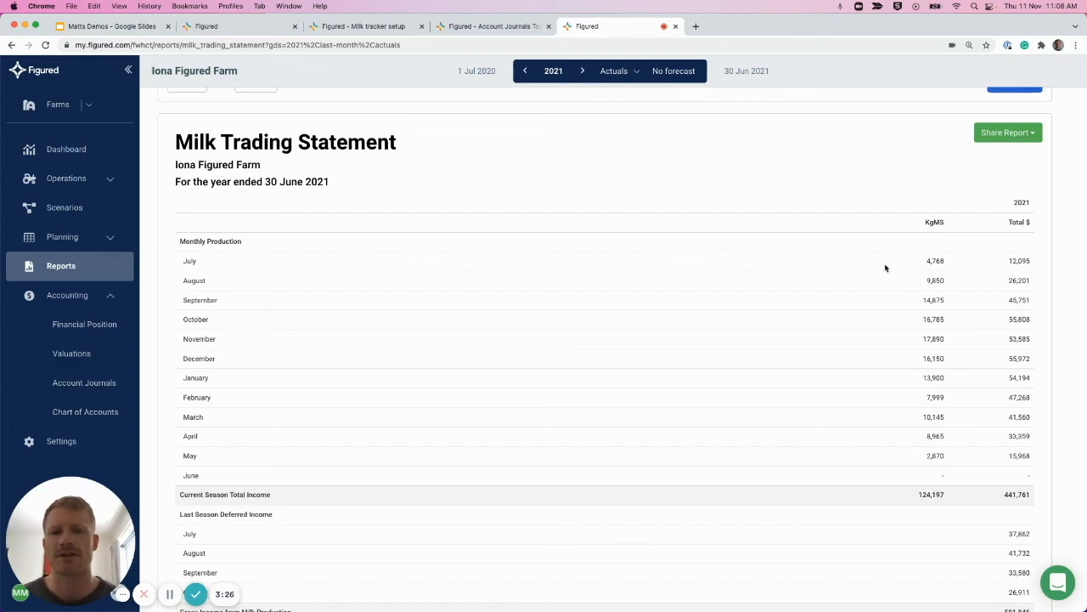